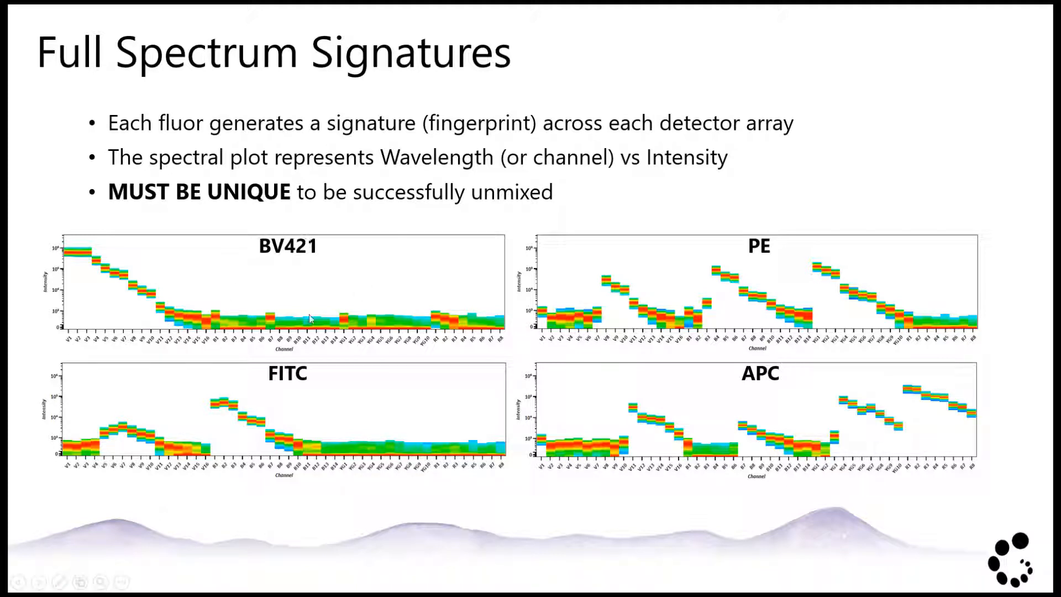
{"action": "mouse_move", "coordinate": [73, 356]}
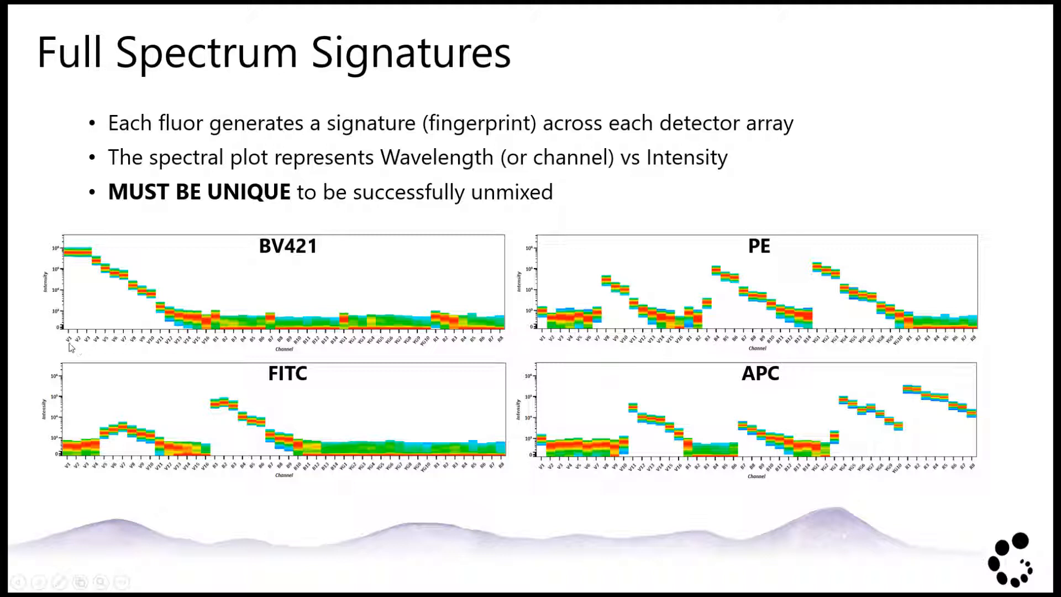
{"action": "mouse_move", "coordinate": [187, 346]}
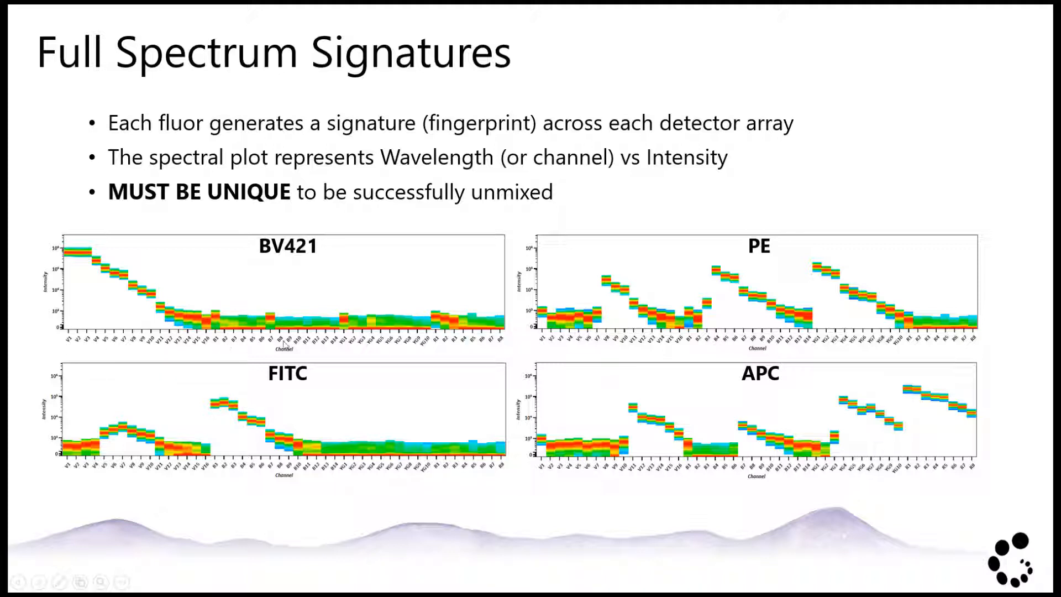
{"action": "mouse_move", "coordinate": [467, 352]}
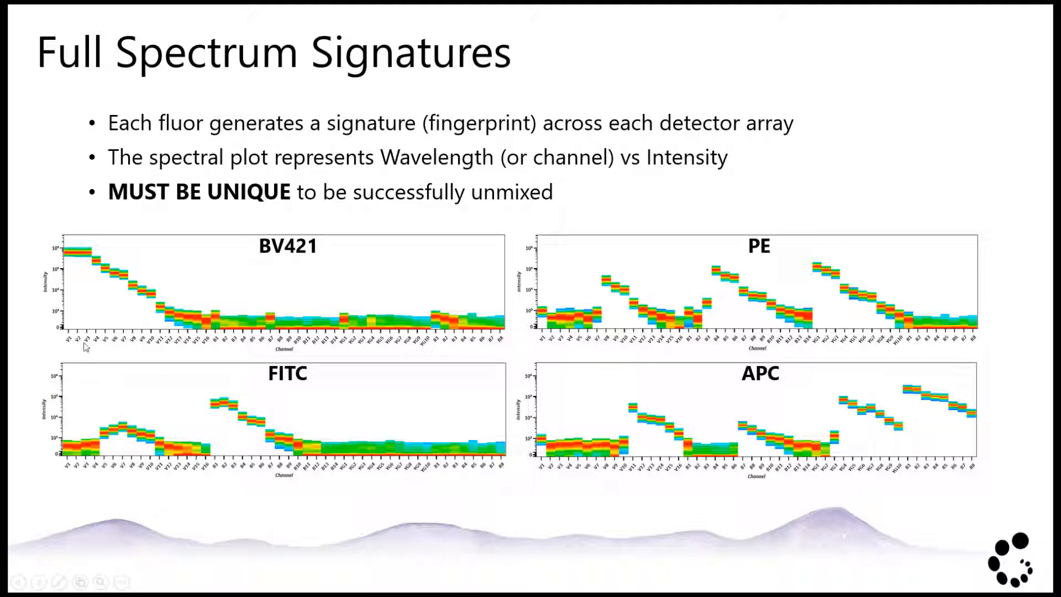
{"action": "mouse_move", "coordinate": [189, 282]}
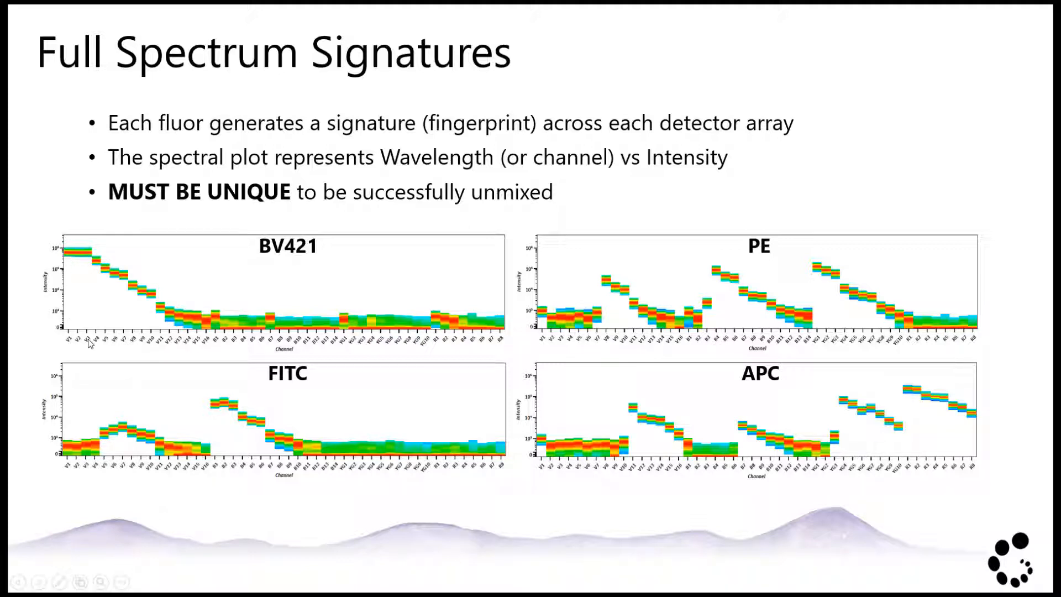
{"action": "mouse_move", "coordinate": [91, 288]}
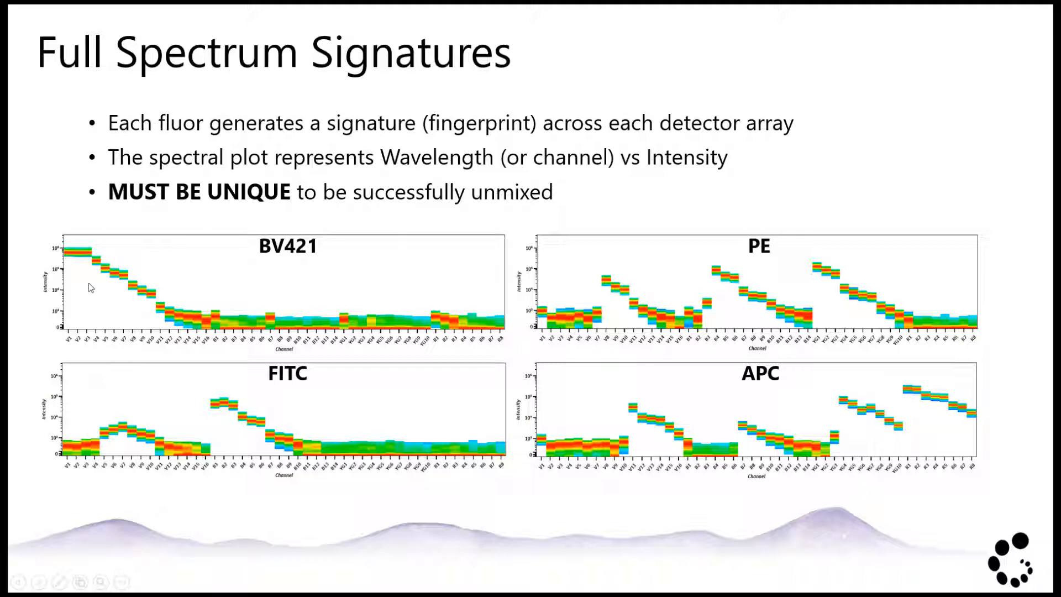
{"action": "mouse_move", "coordinate": [170, 324]}
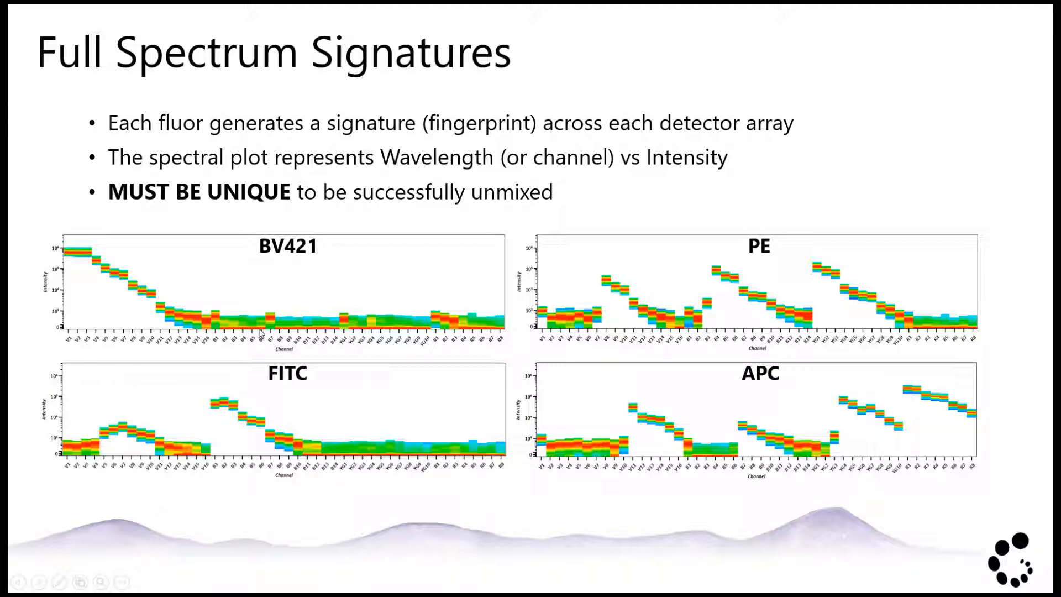
{"action": "mouse_move", "coordinate": [392, 357]}
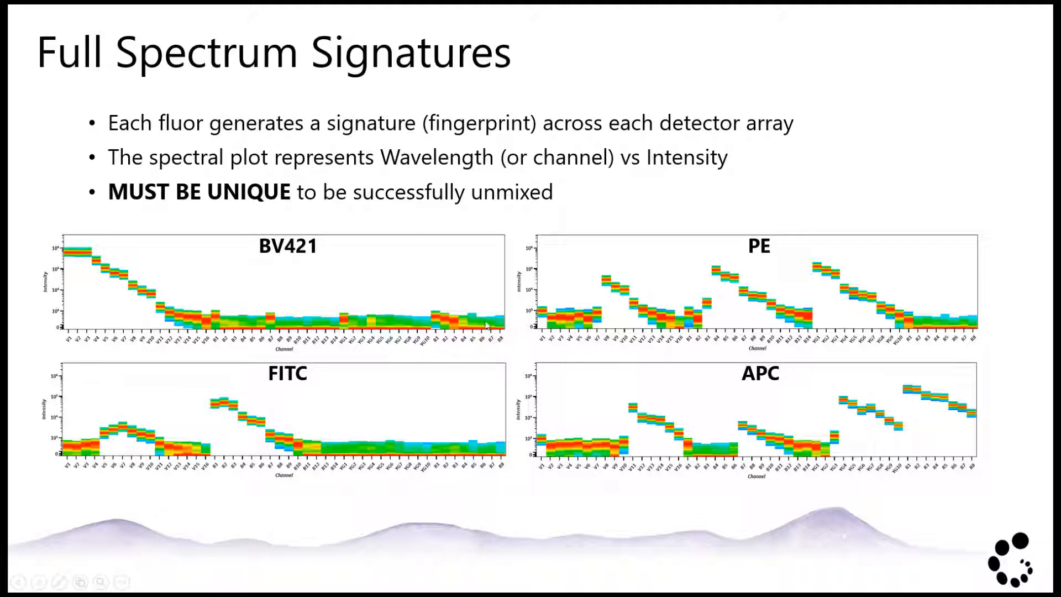
{"action": "mouse_move", "coordinate": [420, 323]}
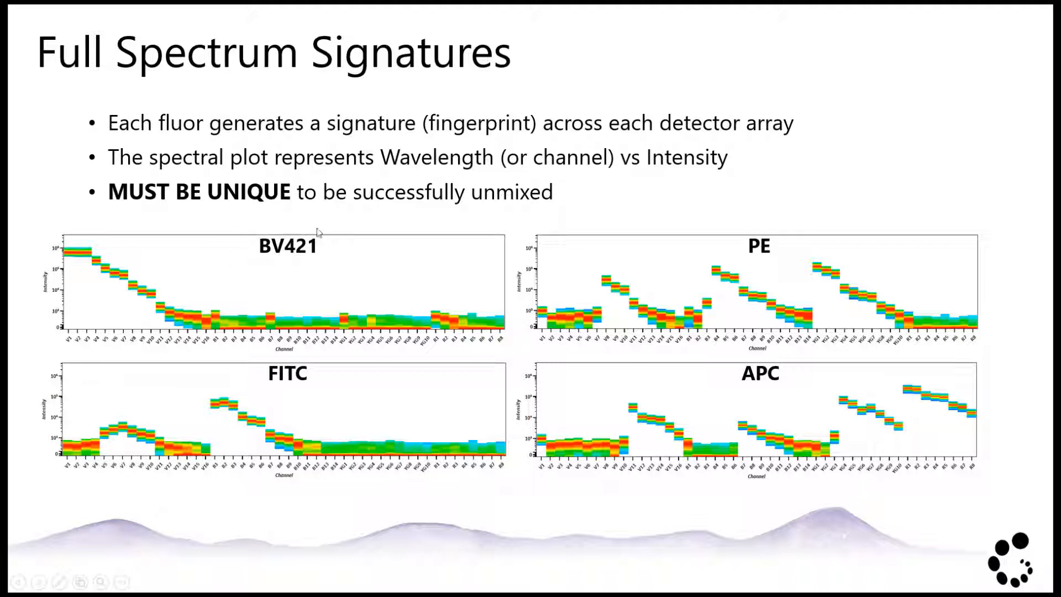
{"action": "mouse_move", "coordinate": [310, 332]}
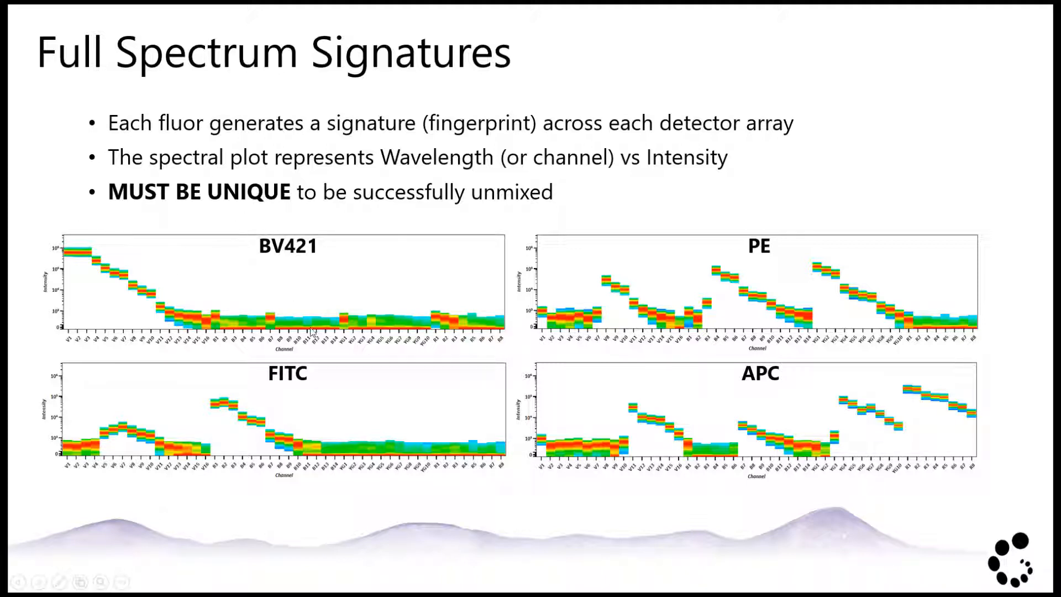
{"action": "mouse_move", "coordinate": [608, 313]}
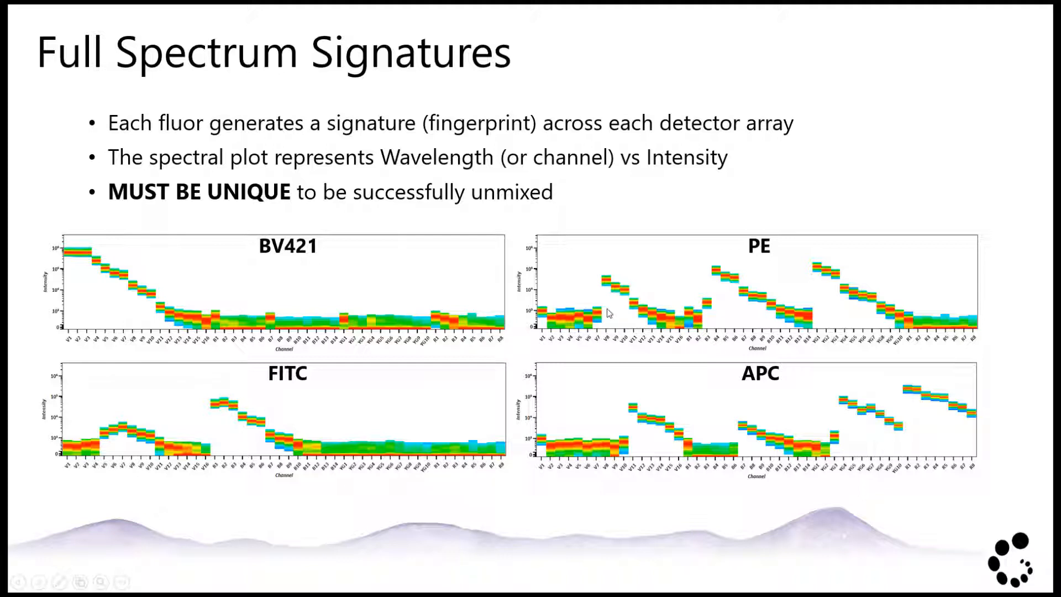
{"action": "mouse_move", "coordinate": [626, 317]}
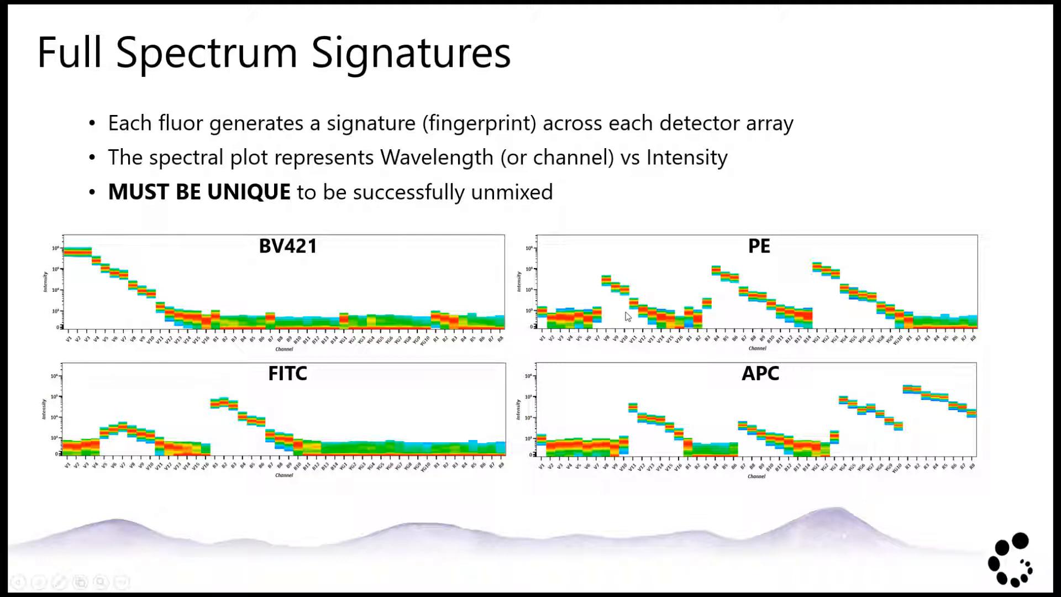
{"action": "mouse_move", "coordinate": [632, 325]}
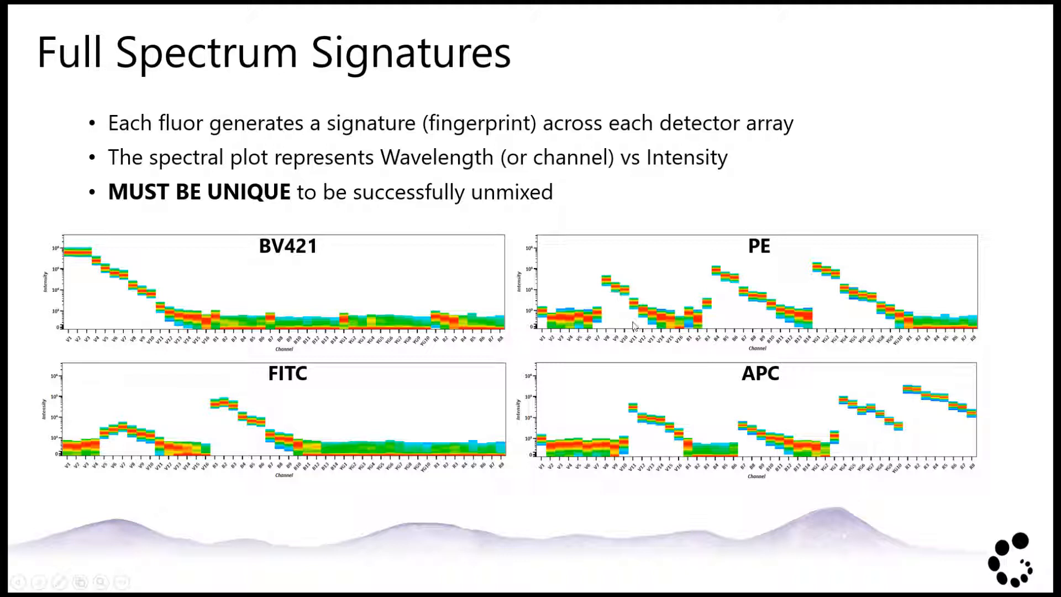
{"action": "mouse_move", "coordinate": [842, 287]}
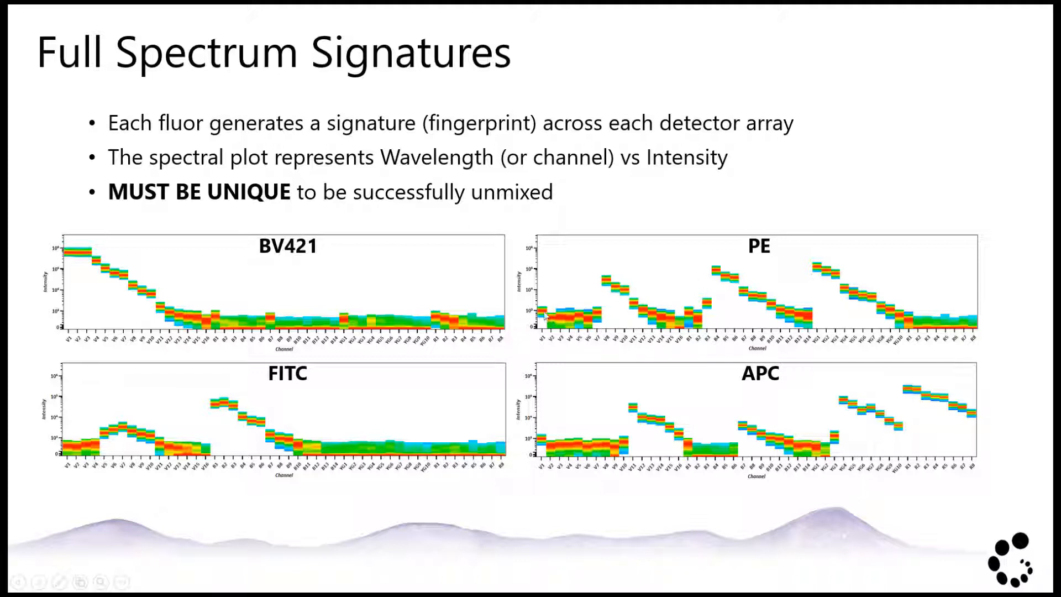
{"action": "mouse_move", "coordinate": [543, 321]}
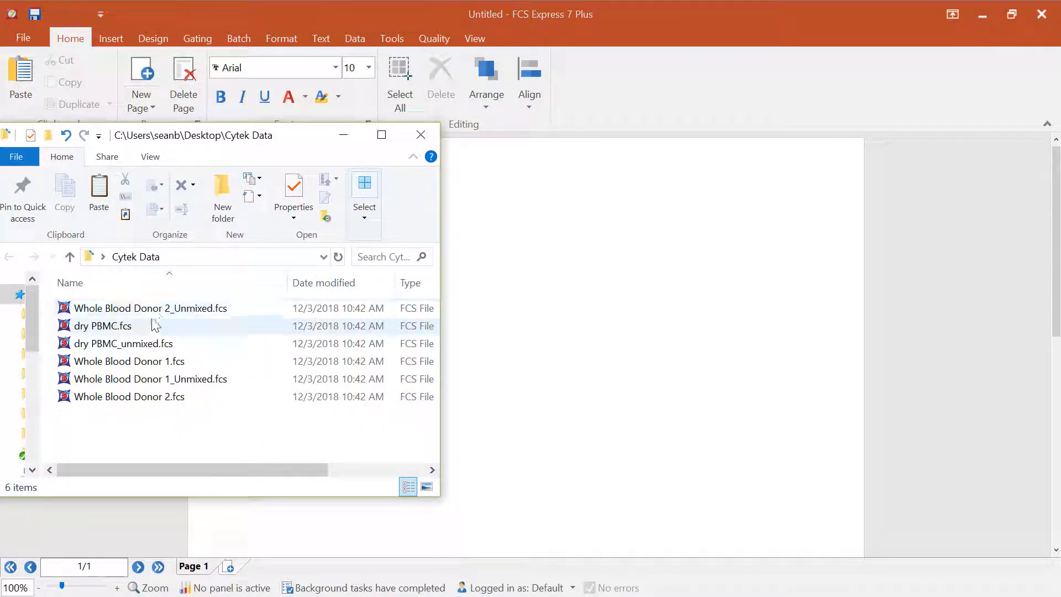
Step: Load Whole Blood Donor 2_Unmixed.fcs onto the page to bring up Select Plot Types
{"action": "left_click", "coordinate": [150, 308]}
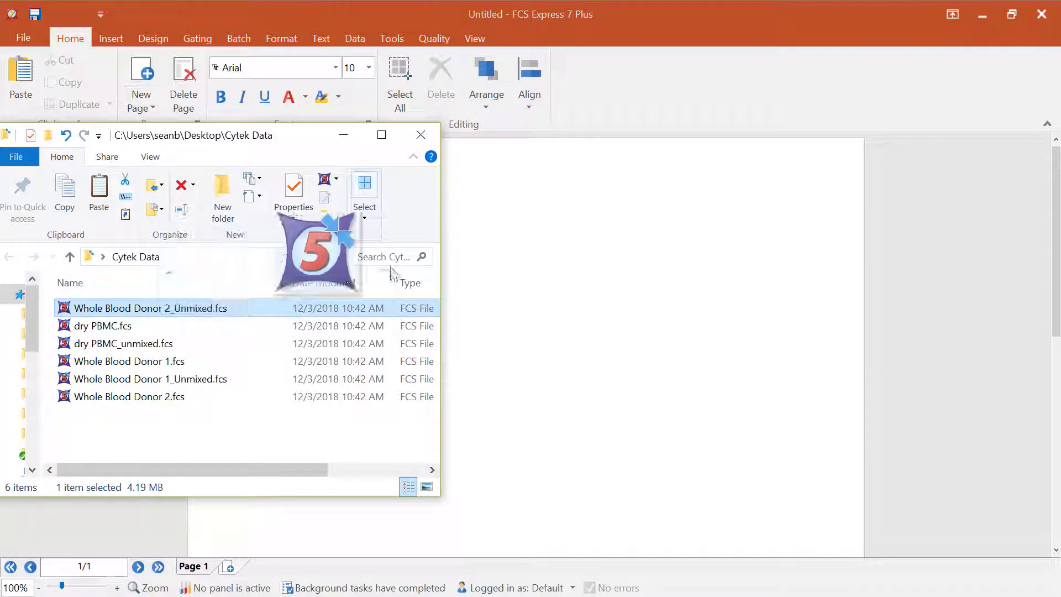
{"action": "double_click", "coordinate": [151, 308]}
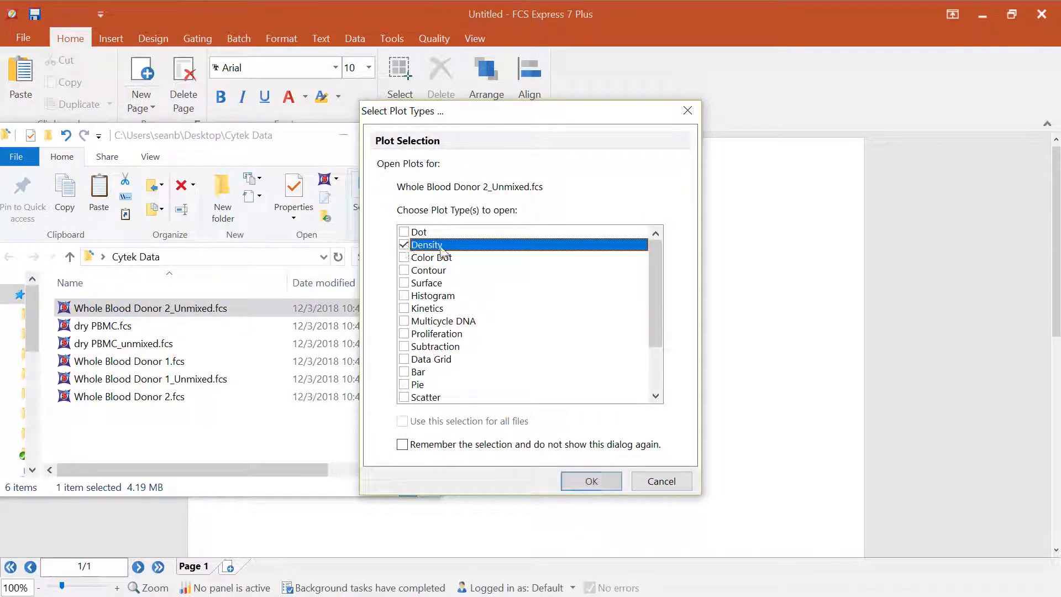
Step: Open the donor 2 file as Density and Spectrum plots
{"action": "scroll", "scroll_direction": "down", "scroll_amount": 3}
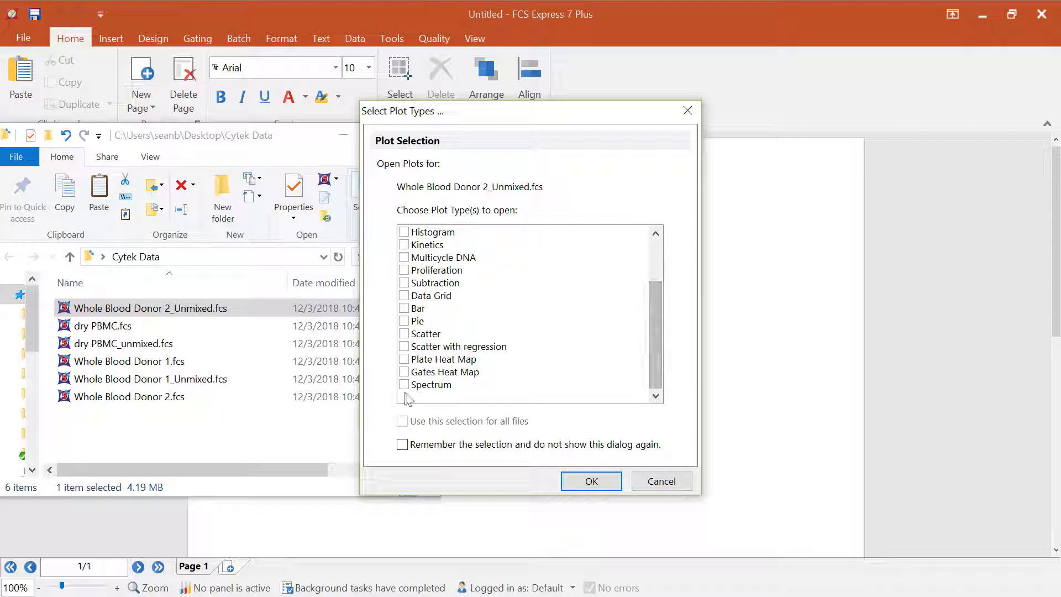
{"action": "left_click", "coordinate": [404, 385]}
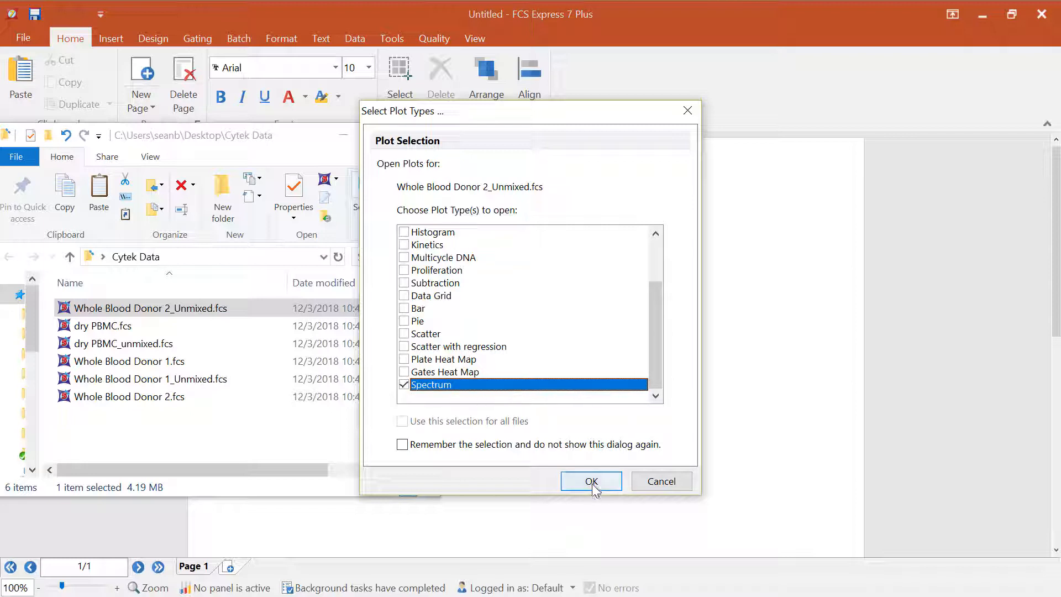
{"action": "left_click", "coordinate": [590, 481]}
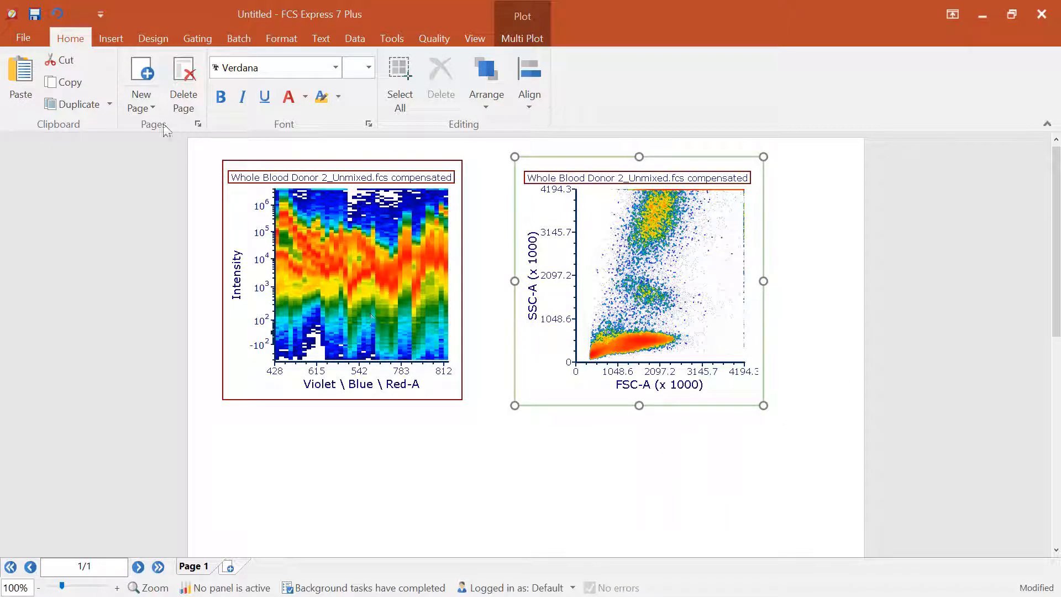
Step: Switch to the Insert tab with the spectrum and density plots side by side
{"action": "left_click", "coordinate": [111, 38]}
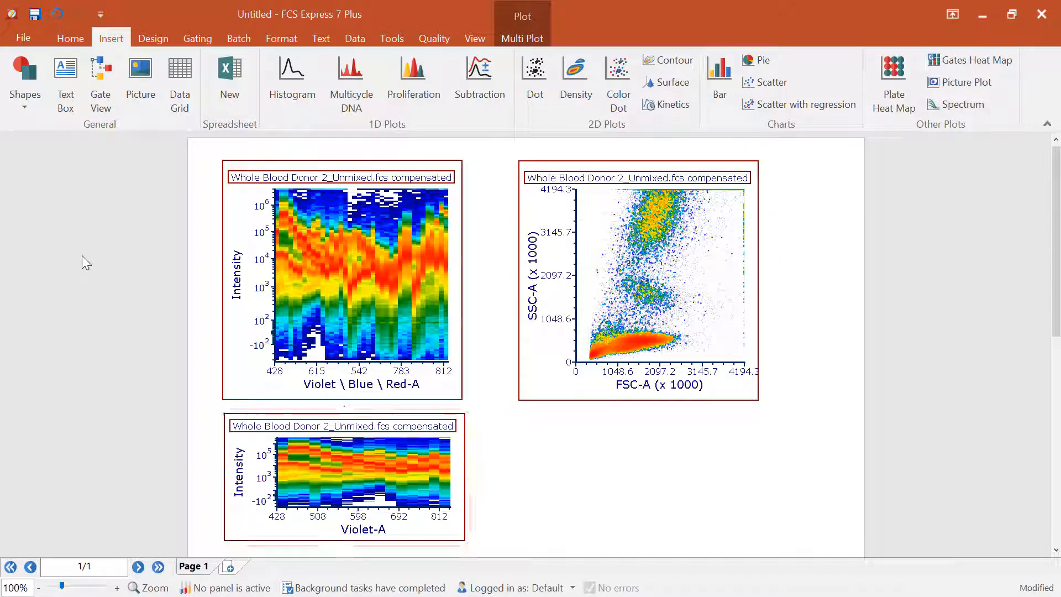
Step: Remove the extra Violet-A spectrum plot
{"action": "left_click", "coordinate": [343, 474]}
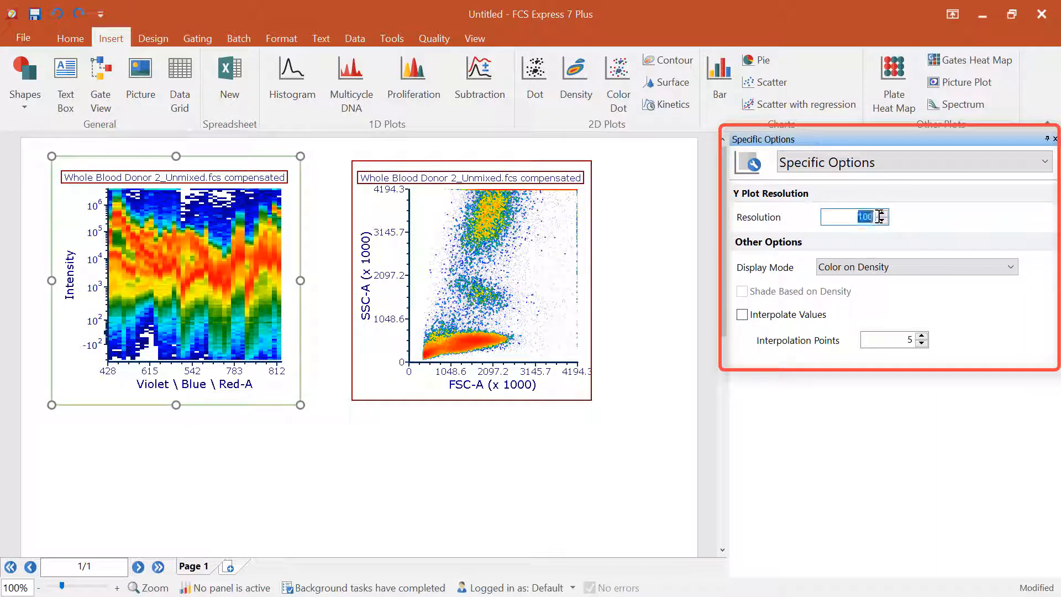
Step: Set spectrum resolution to 500, interpolation to 15 points, and enable Interpolate Values
{"action": "type", "text": "50"}
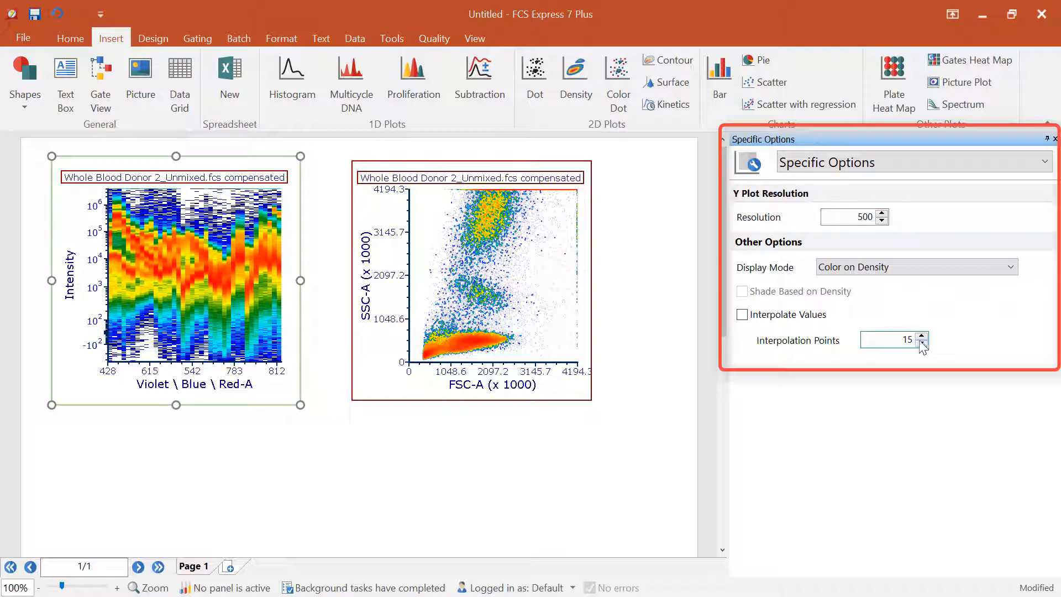
{"action": "left_click", "coordinate": [742, 315]}
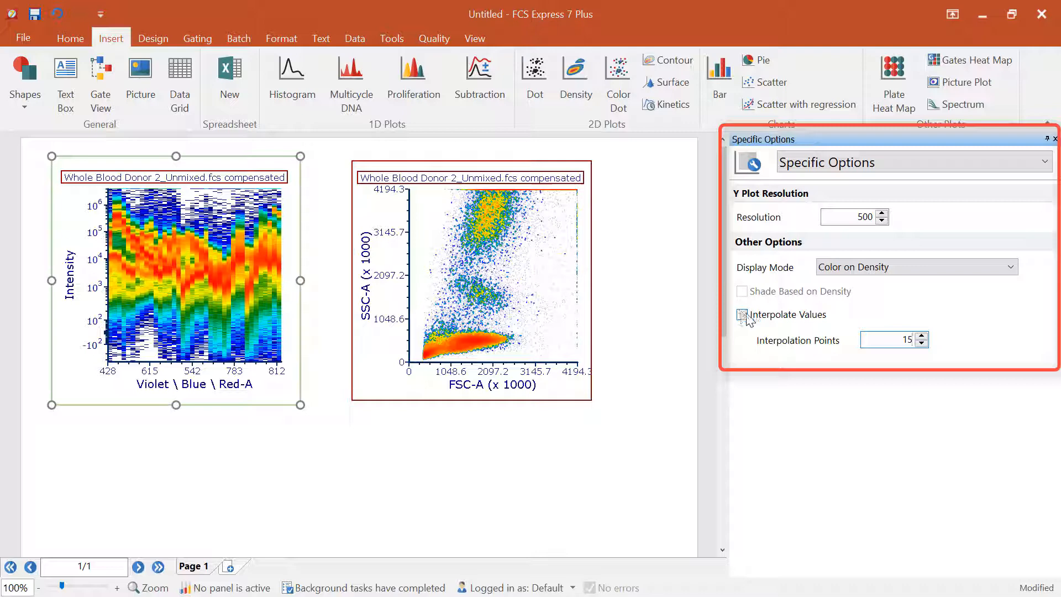
{"action": "left_click", "coordinate": [742, 314]}
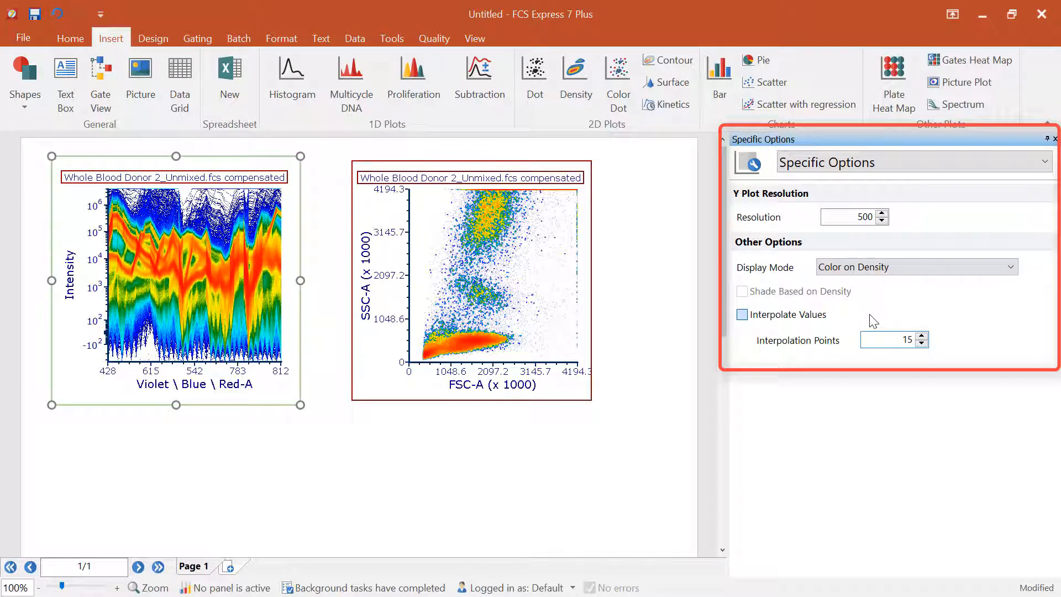
{"action": "left_click", "coordinate": [741, 314]}
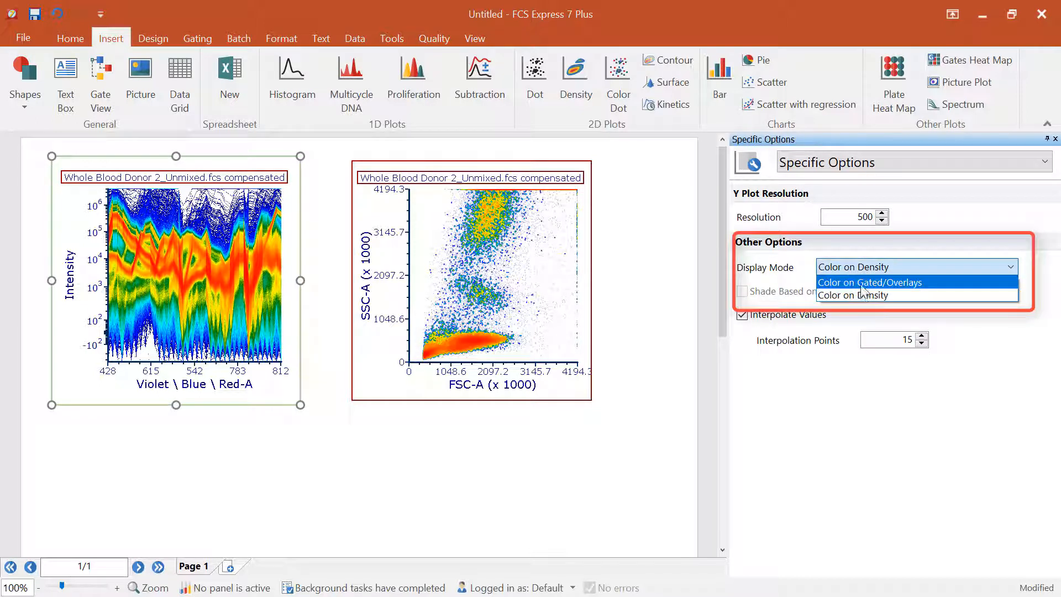
Step: Color spectra on Gated/Overlays and draw rectangle and ellipse gates on the FSC-A/SSC-A plot
{"action": "left_click", "coordinate": [868, 282]}
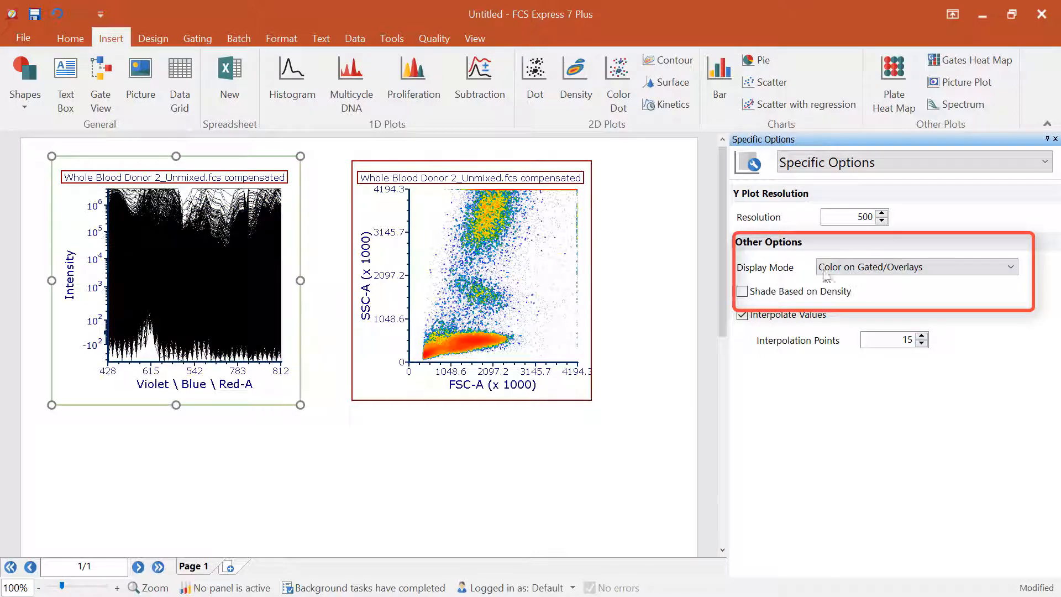
{"action": "left_click", "coordinate": [197, 39]}
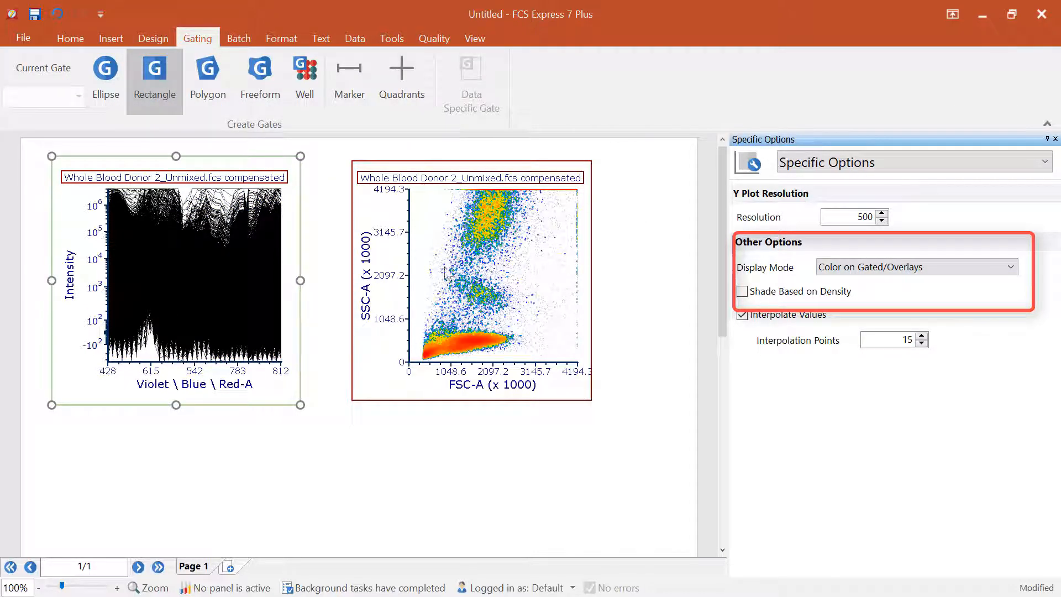
{"action": "left_click_drag", "start_coordinate": [444, 260], "coordinate": [520, 316]}
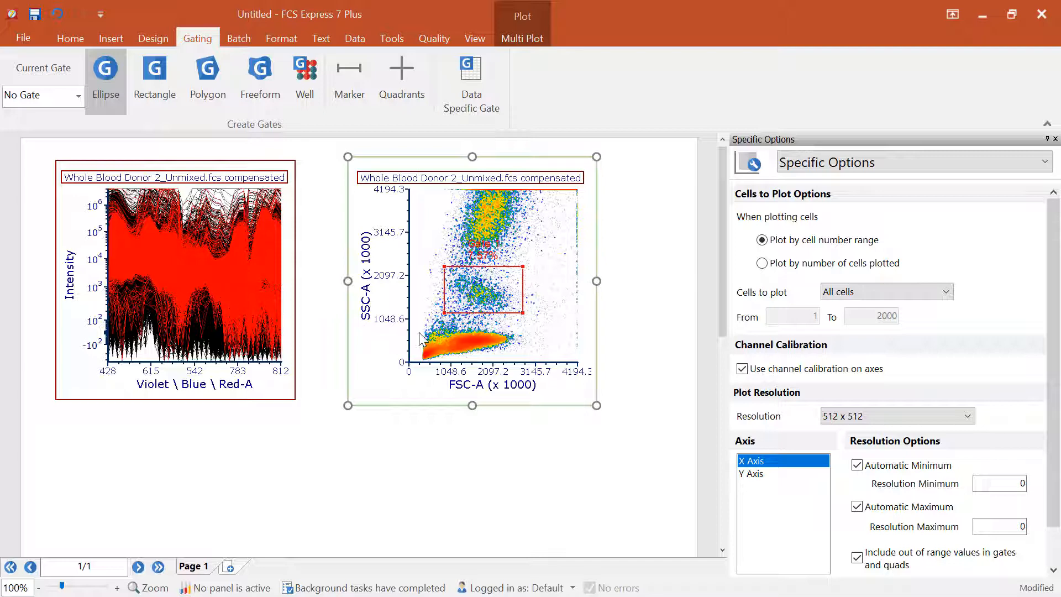
{"action": "left_click_drag", "start_coordinate": [425, 350], "coordinate": [538, 350]}
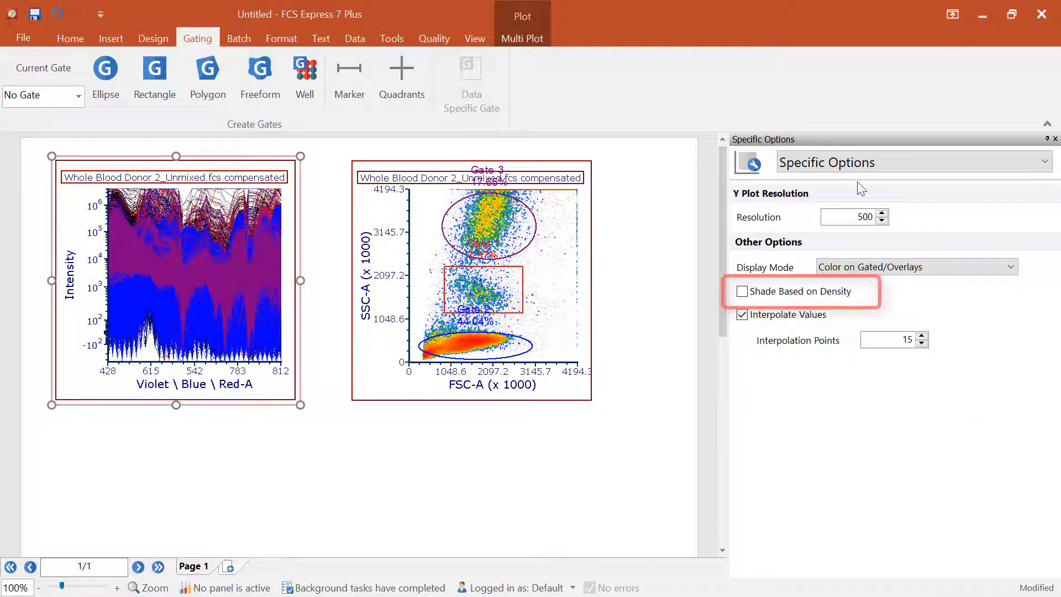
Step: Toggle Shade Based on Density for the gate-coloured spectrum traces
{"action": "left_click", "coordinate": [742, 291]}
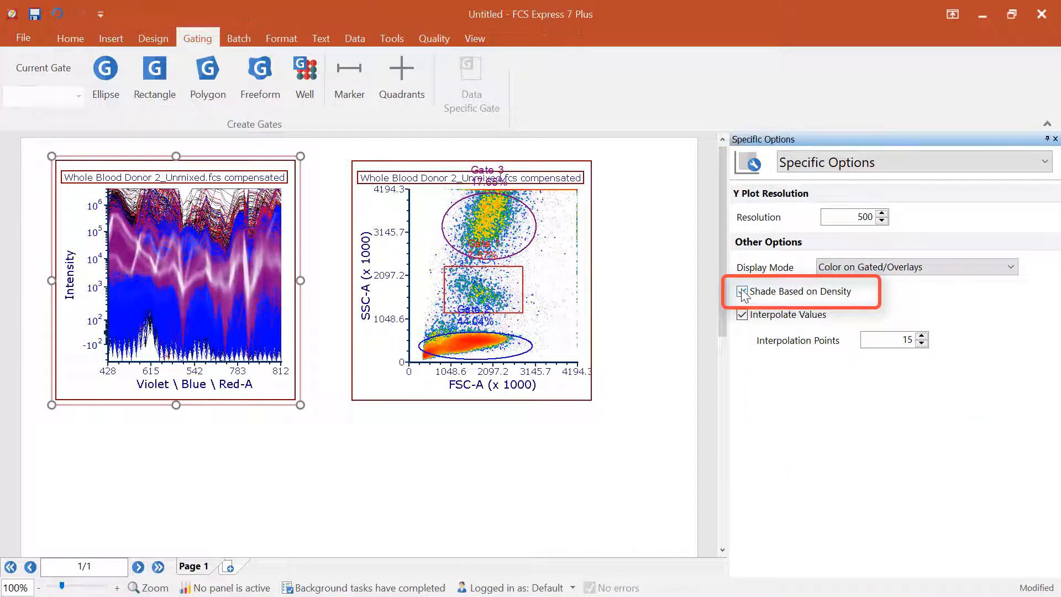
{"action": "left_click", "coordinate": [743, 292]}
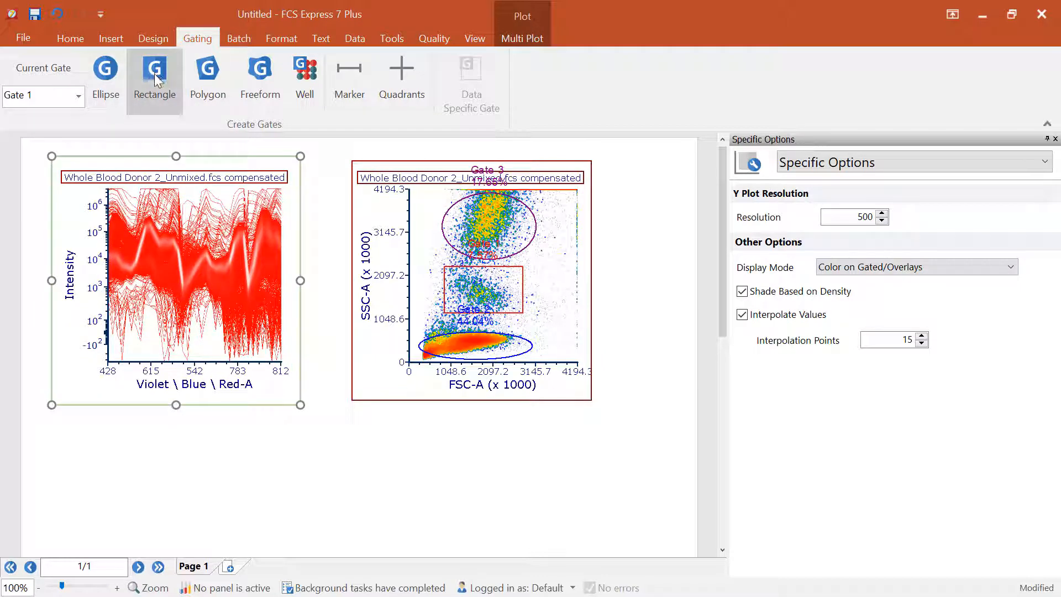
{"action": "mouse_move", "coordinate": [210, 293]}
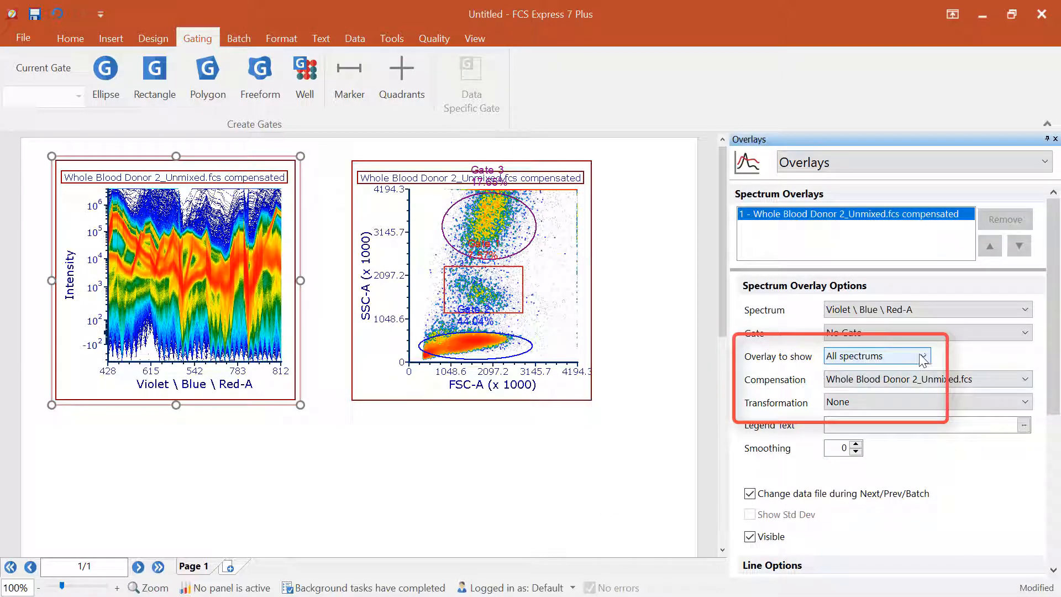
Step: Set the overlay to show the Average spectrum, restricted to Gate 2
{"action": "left_click", "coordinate": [920, 356]}
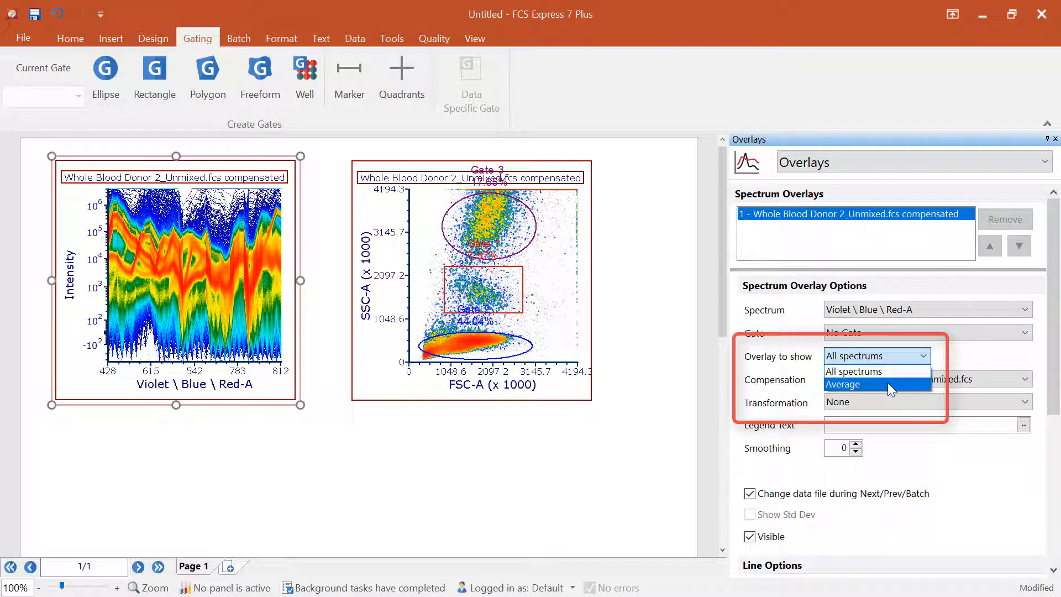
{"action": "left_click", "coordinate": [843, 384]}
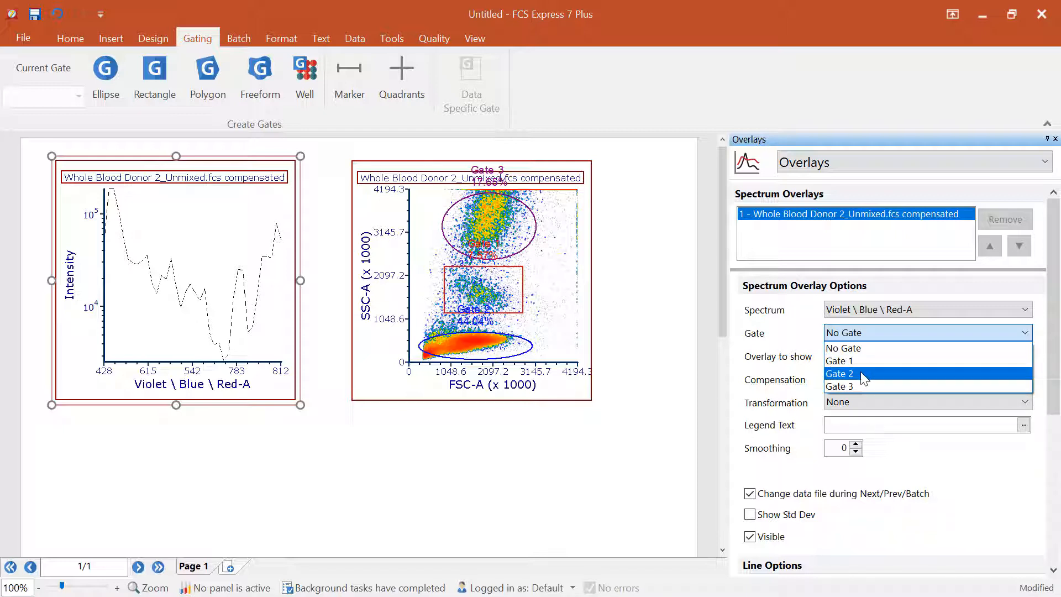
{"action": "left_click", "coordinate": [839, 373]}
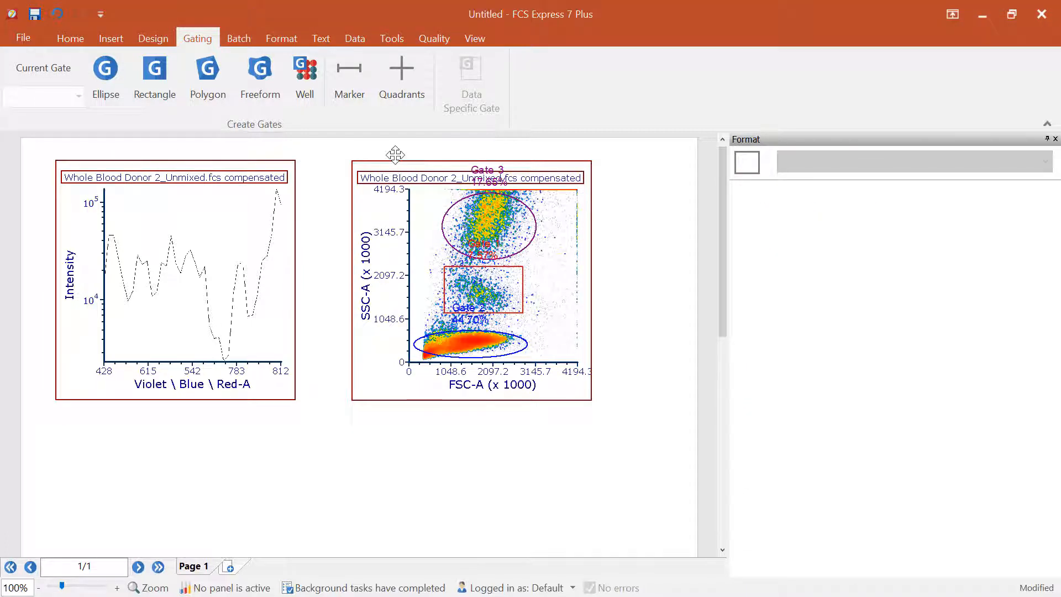
Step: Add a second overlay of the same file as a Gate 1 average spectrum
{"action": "left_click", "coordinate": [472, 278]}
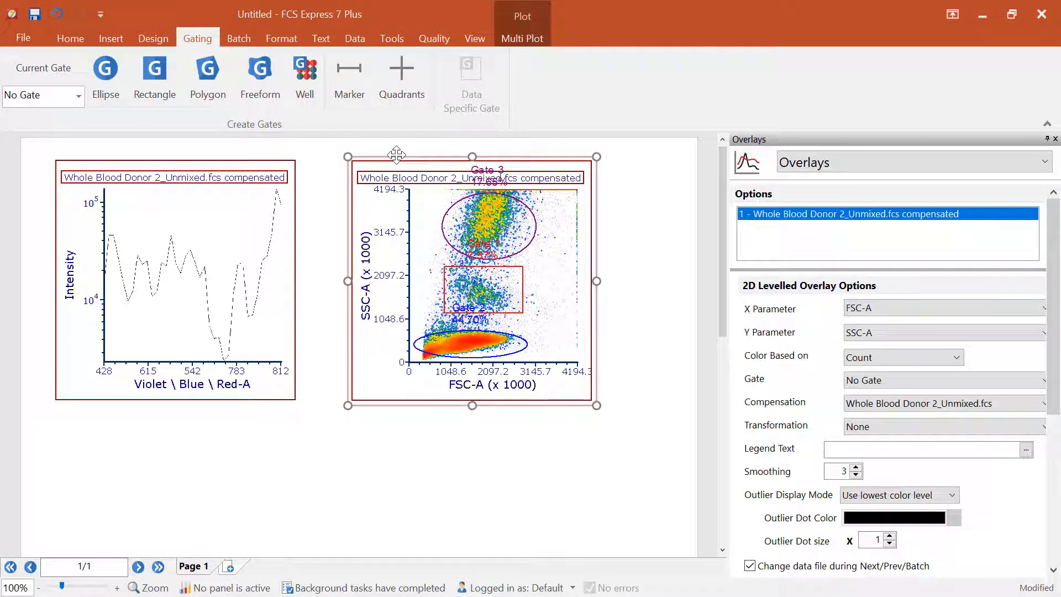
{"action": "mouse_move", "coordinate": [338, 177]}
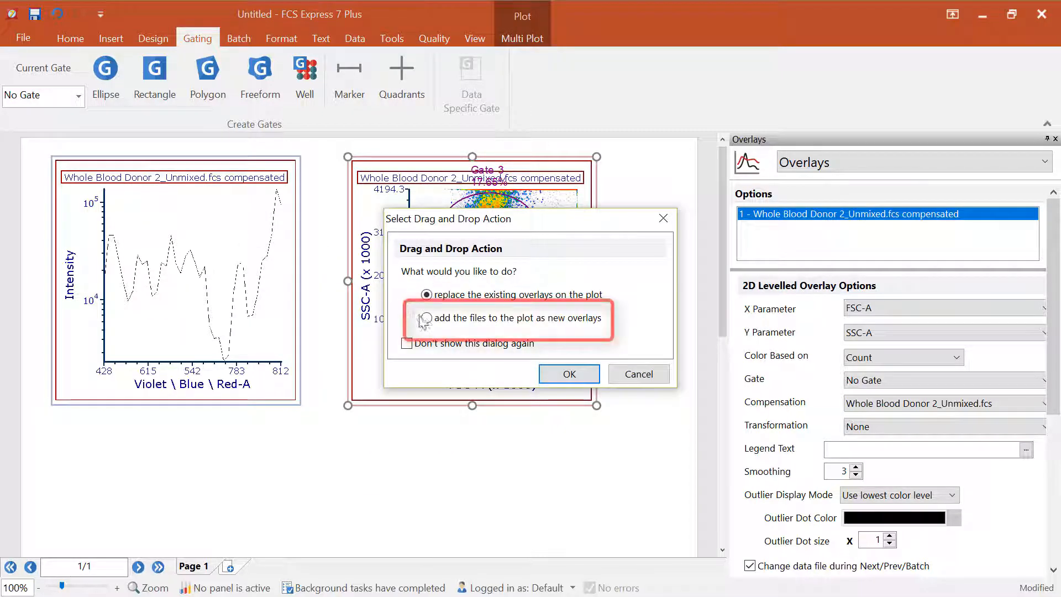
{"action": "left_click", "coordinate": [568, 373]}
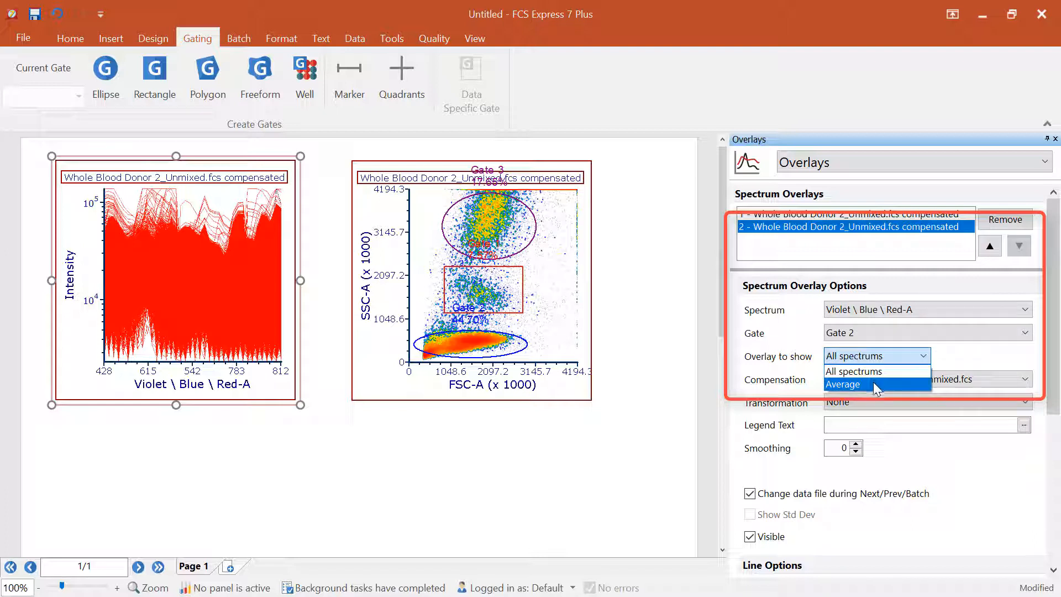
{"action": "left_click", "coordinate": [843, 385]}
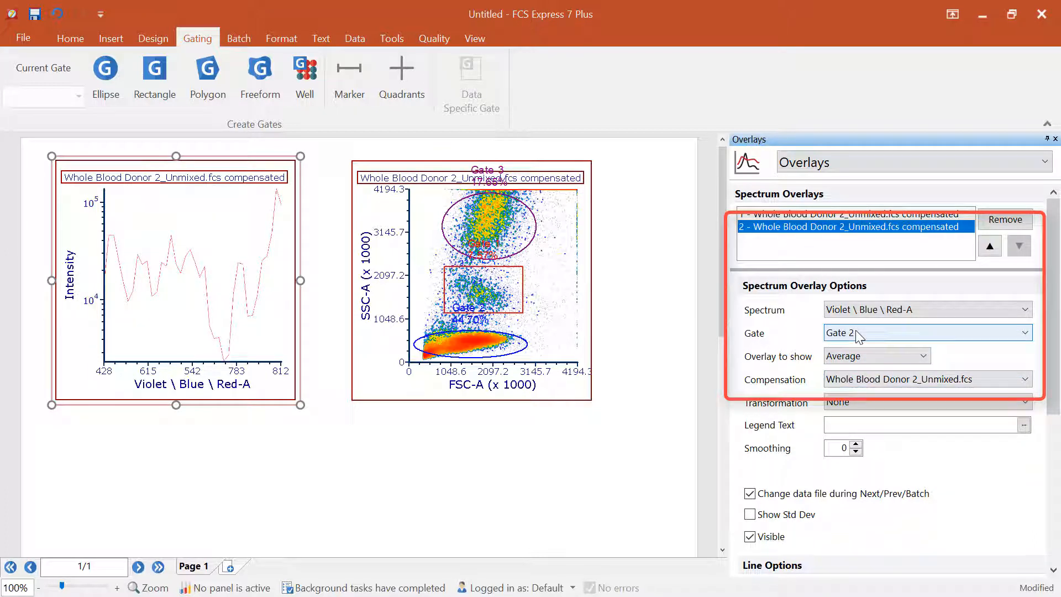
{"action": "left_click", "coordinate": [928, 333]}
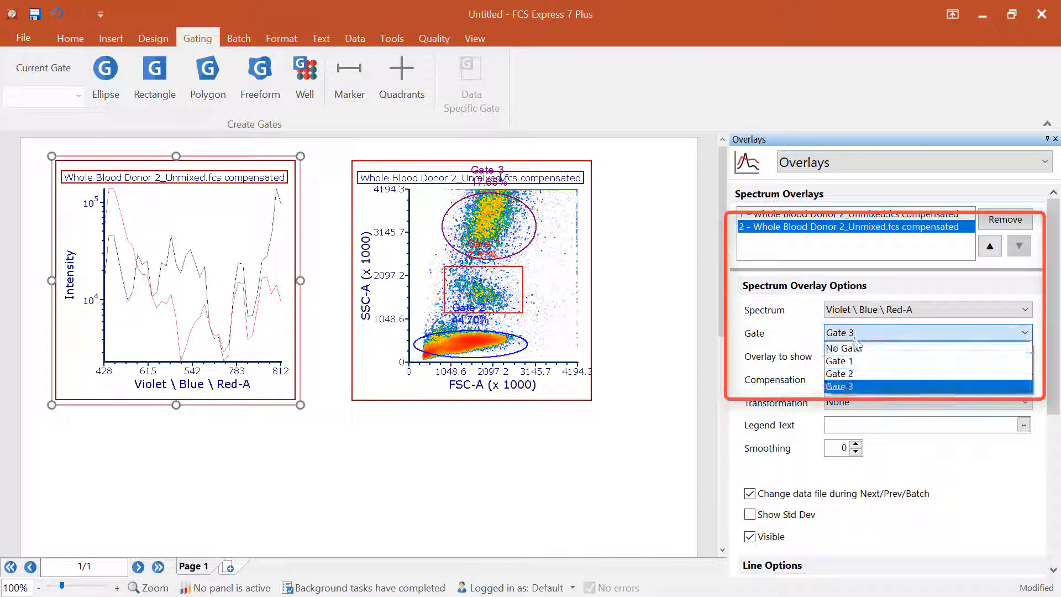
{"action": "left_click", "coordinate": [837, 360]}
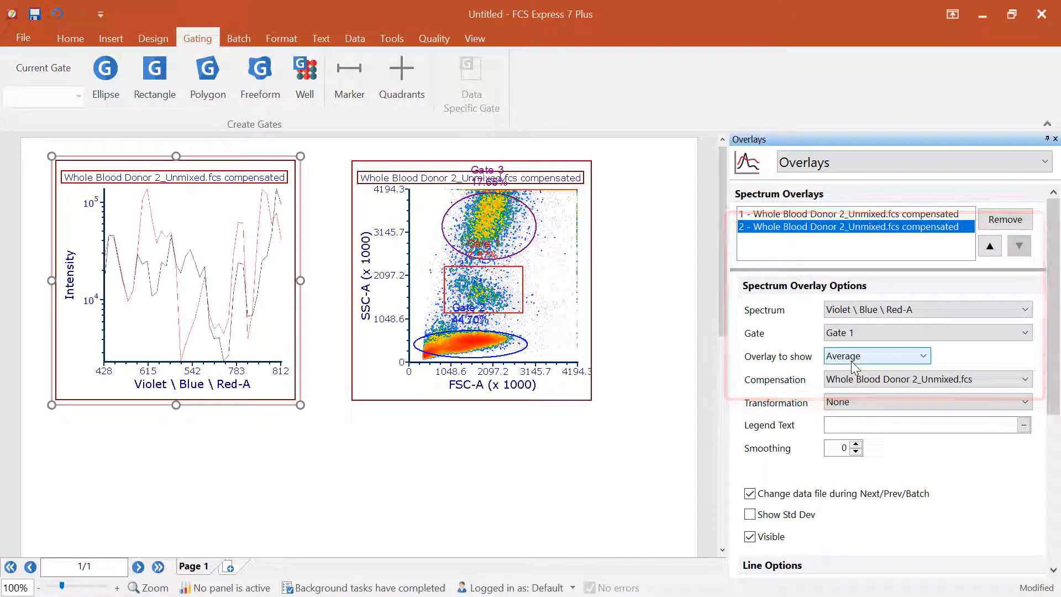
{"action": "left_click", "coordinate": [471, 278]}
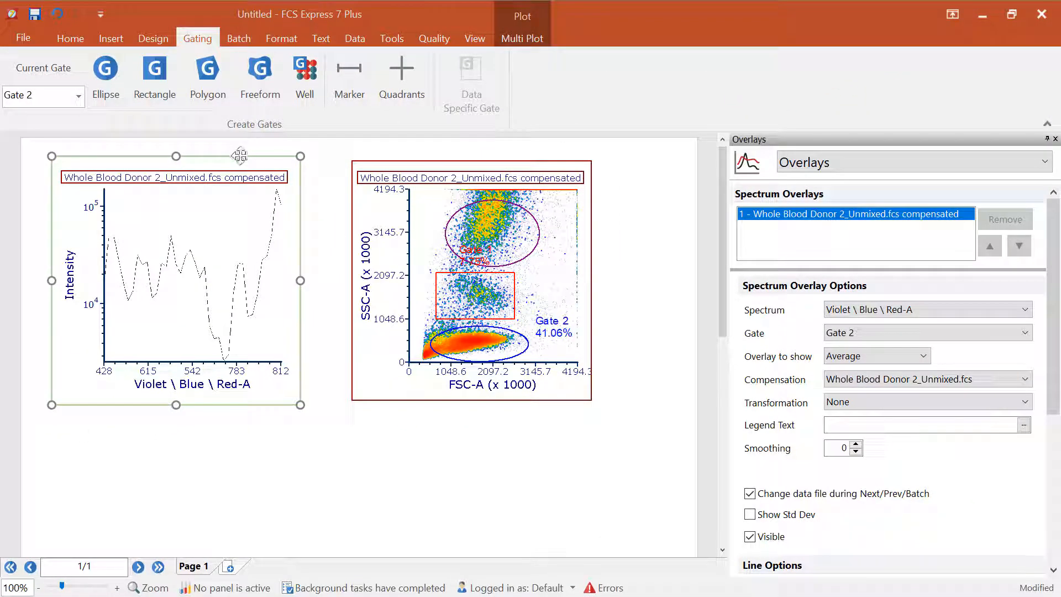
Step: Add dry PBMC_unmixed.fcs from the Data List to the spectrum plot as an overlay
{"action": "left_click", "coordinate": [355, 39]}
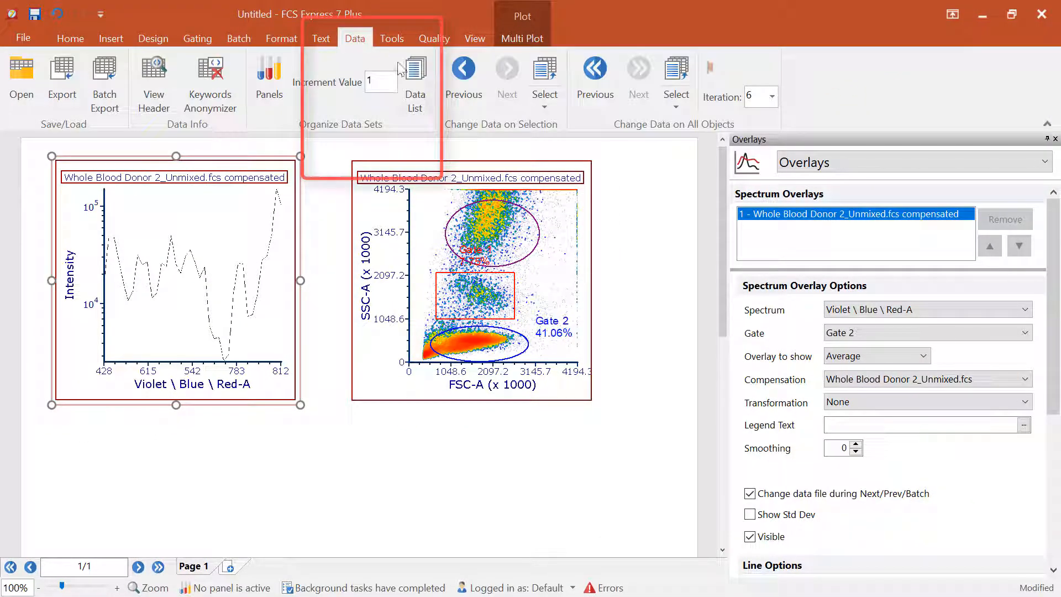
{"action": "left_click", "coordinate": [415, 78]}
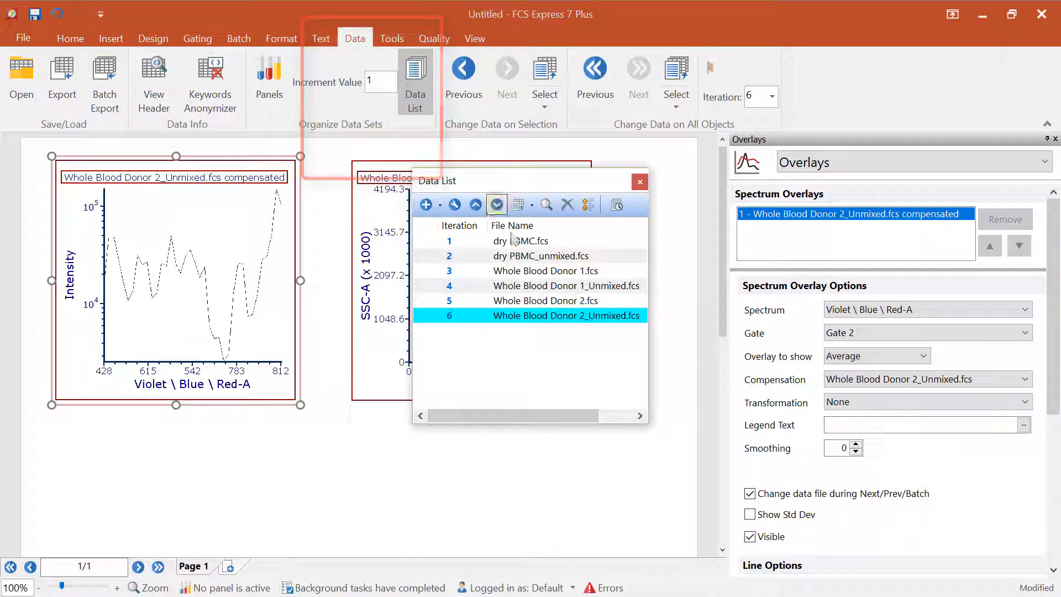
{"action": "left_click", "coordinate": [541, 256]}
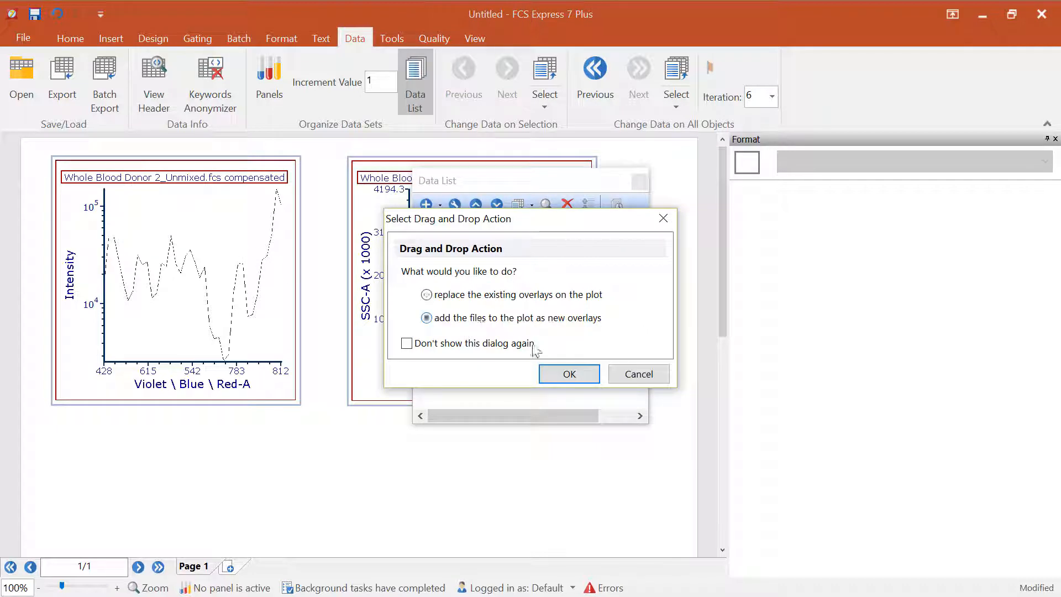
{"action": "left_click", "coordinate": [569, 374]}
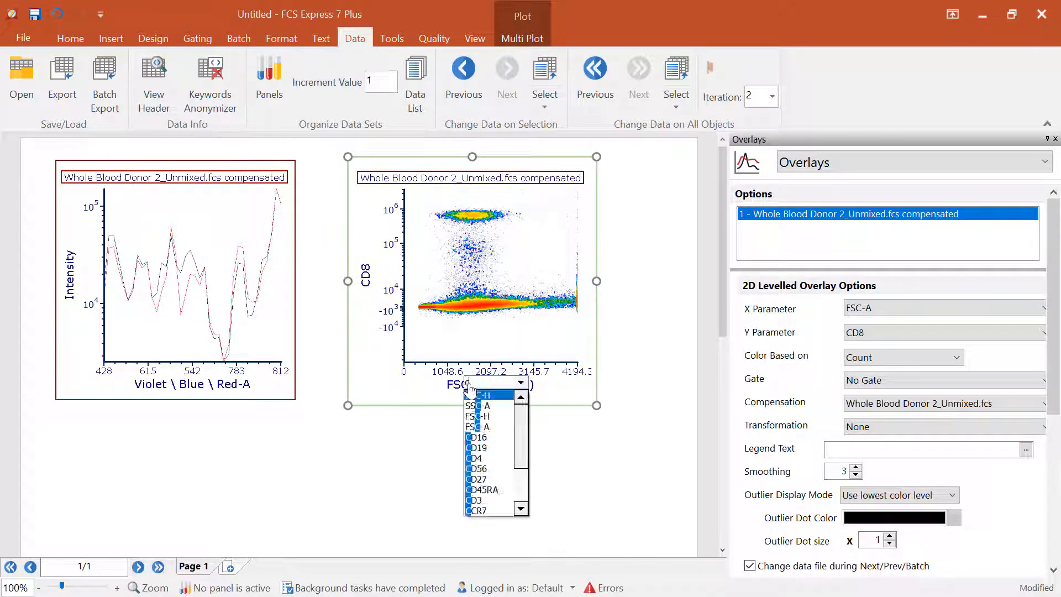
Step: Put CD4 on the x axis, draw Gate 4 on CD8 cells, and gate overlay 2 with it
{"action": "left_click", "coordinate": [475, 459]}
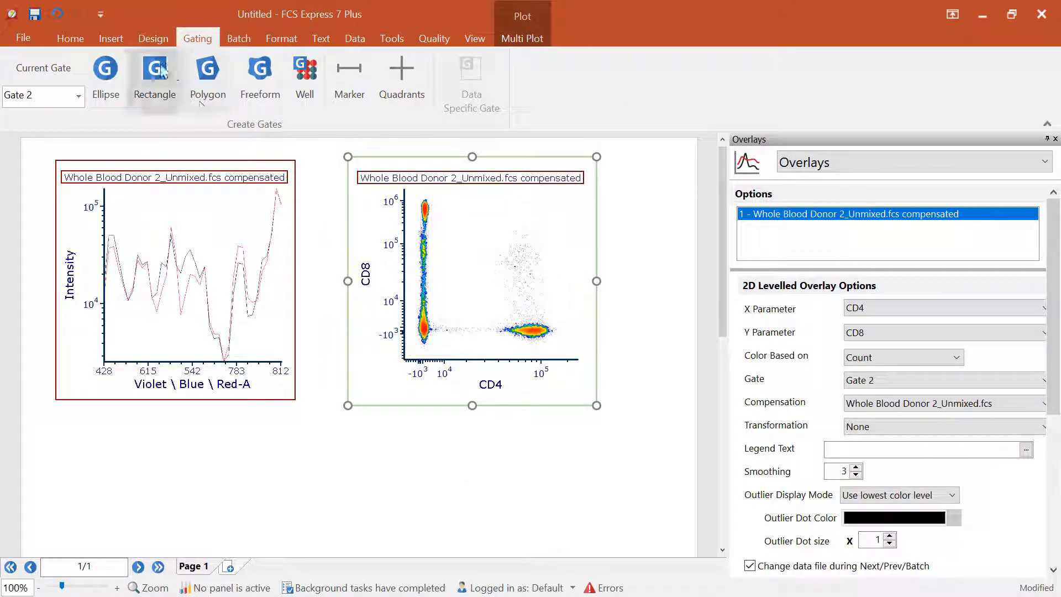
{"action": "left_click_drag", "start_coordinate": [492, 310], "coordinate": [564, 350]}
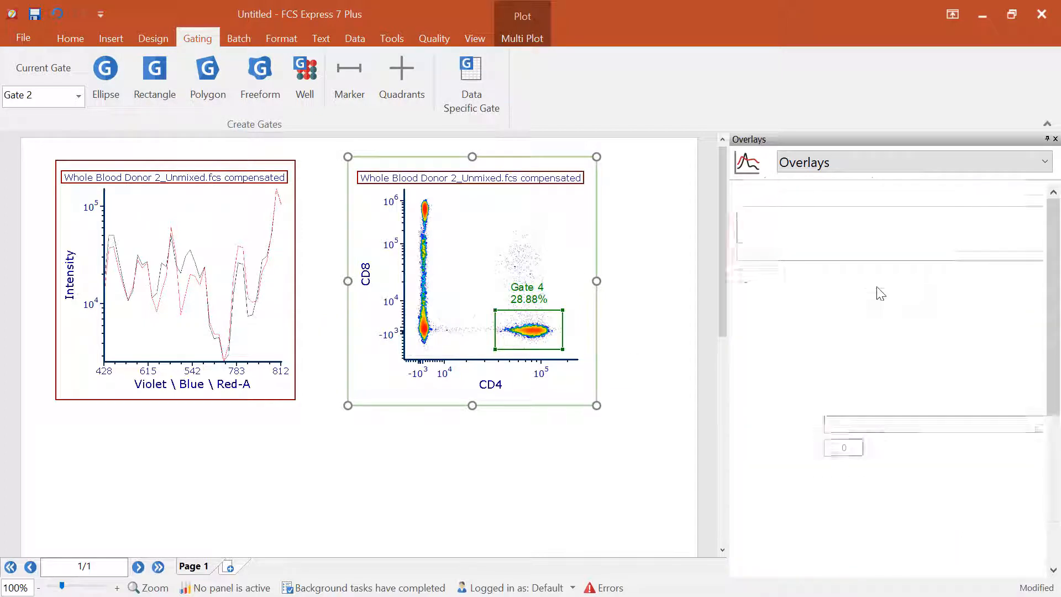
{"action": "left_click", "coordinate": [927, 332]}
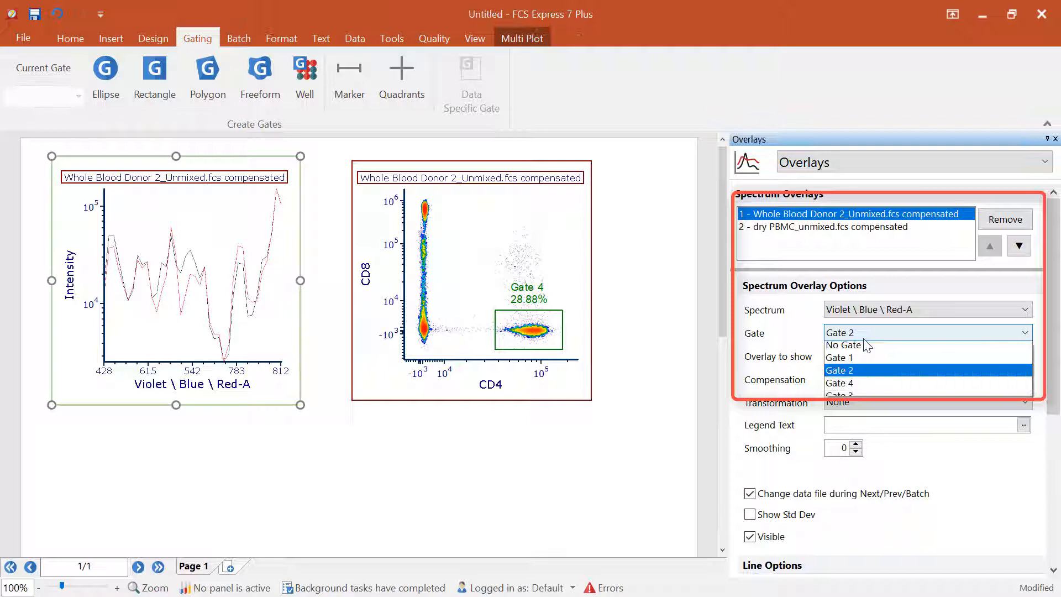
{"action": "left_click", "coordinate": [839, 370]}
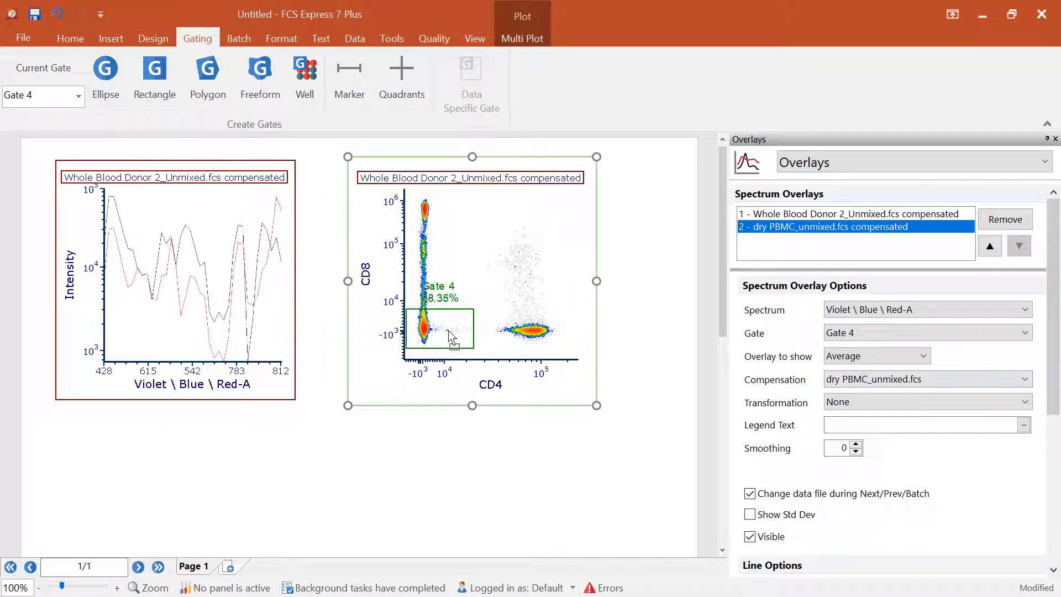
{"action": "left_click_drag", "start_coordinate": [438, 329], "coordinate": [438, 265]}
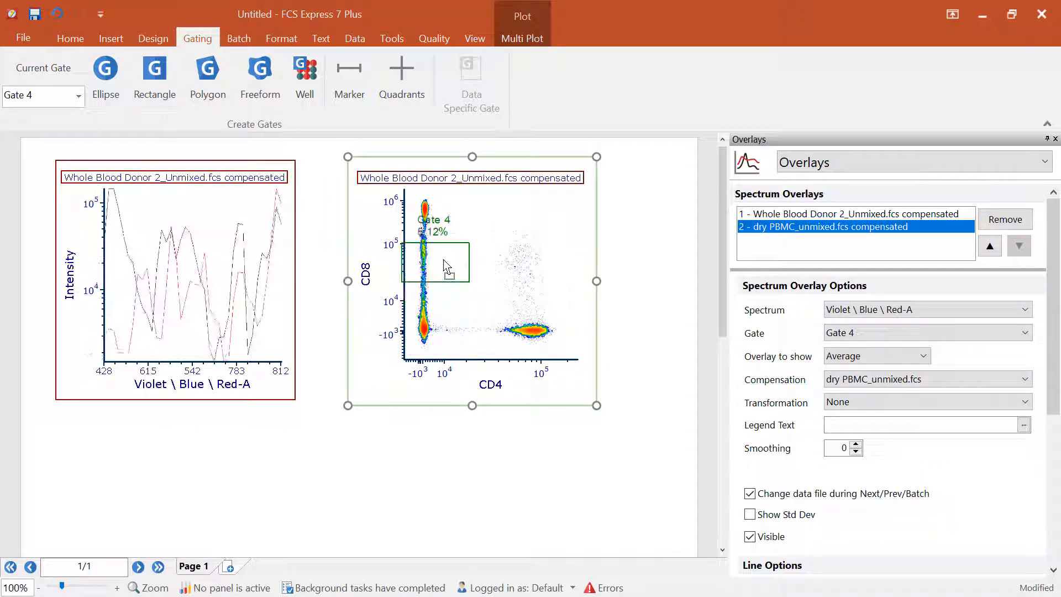